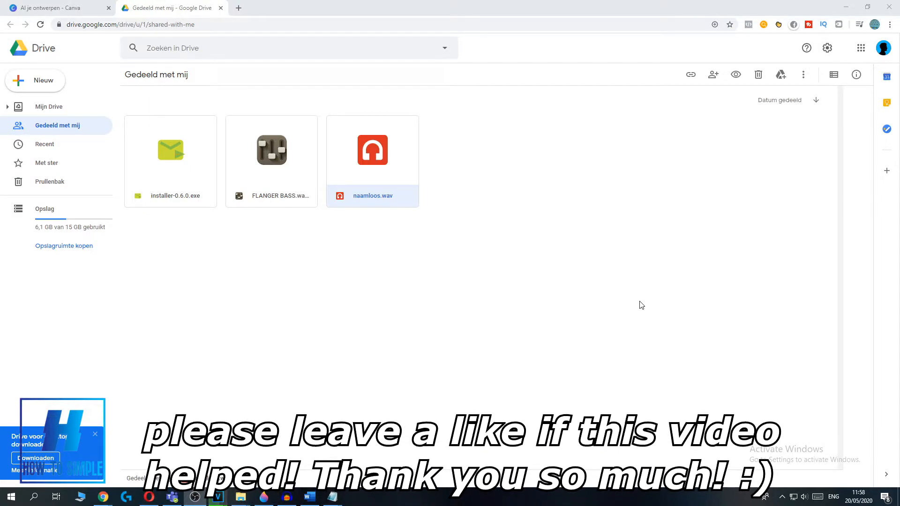
{"action": "mouse_move", "coordinate": [421, 248]}
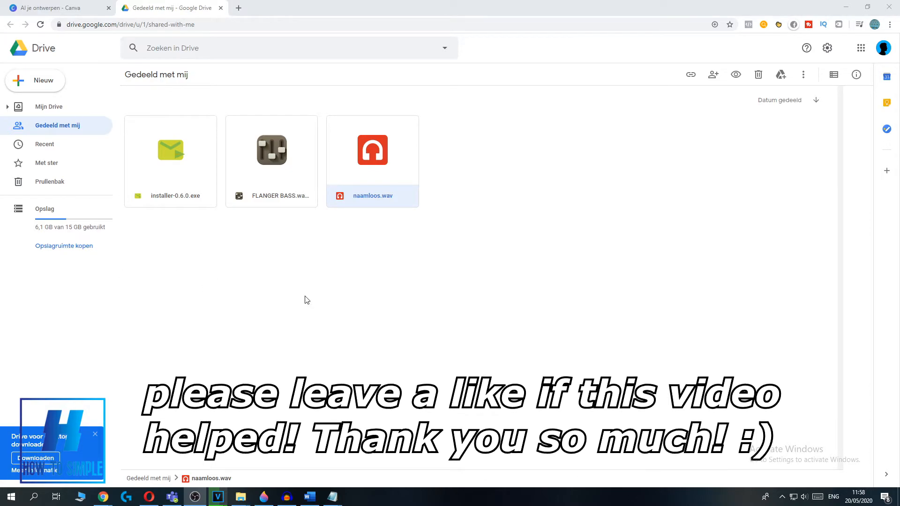
{"action": "mouse_move", "coordinate": [305, 265]}
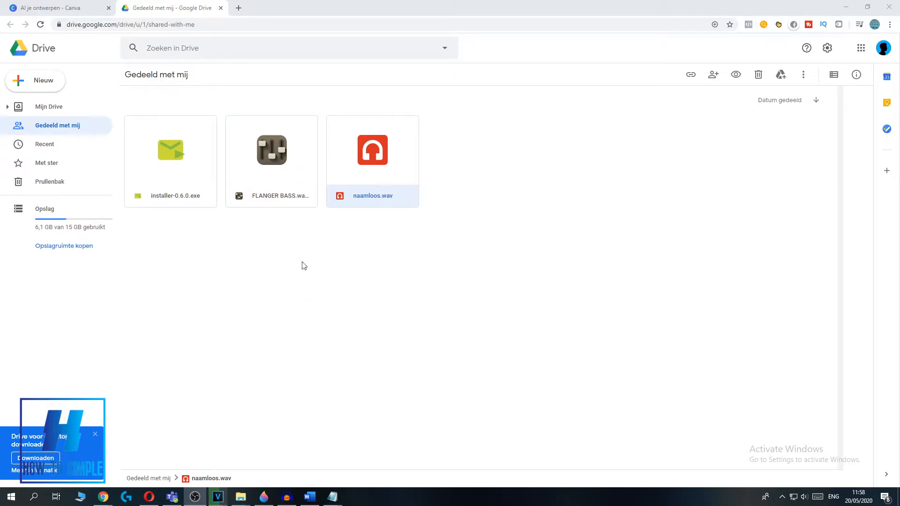
{"action": "mouse_move", "coordinate": [394, 217]}
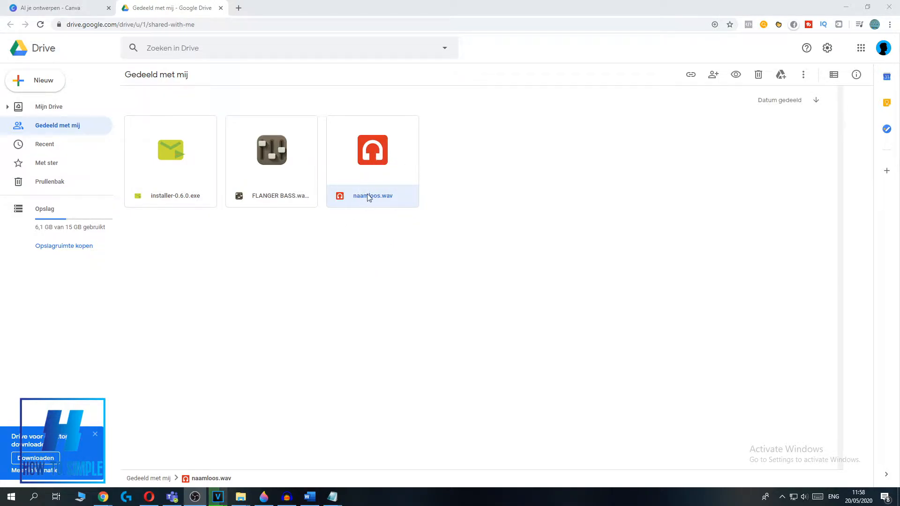
{"action": "mouse_move", "coordinate": [368, 179]}
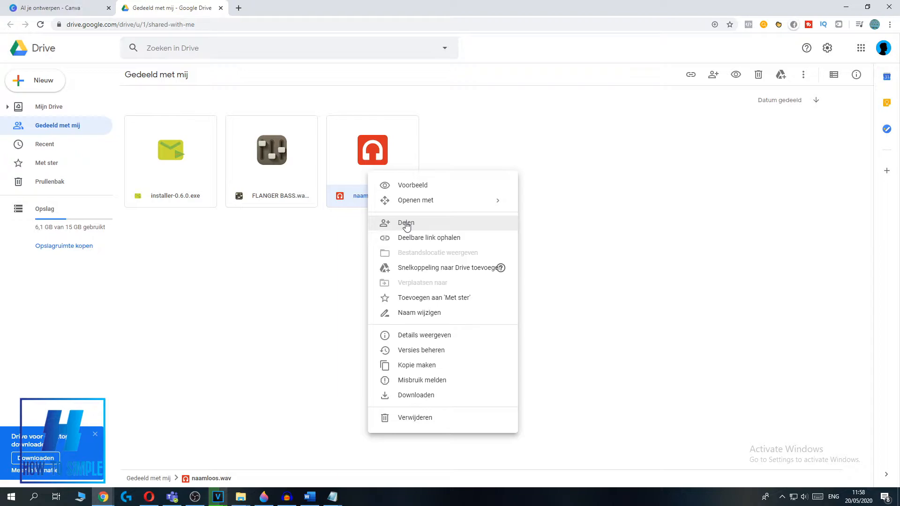
Step: Save the sharing change removing a person from naamloos.wav's sharing list
{"action": "left_click", "coordinate": [406, 223]}
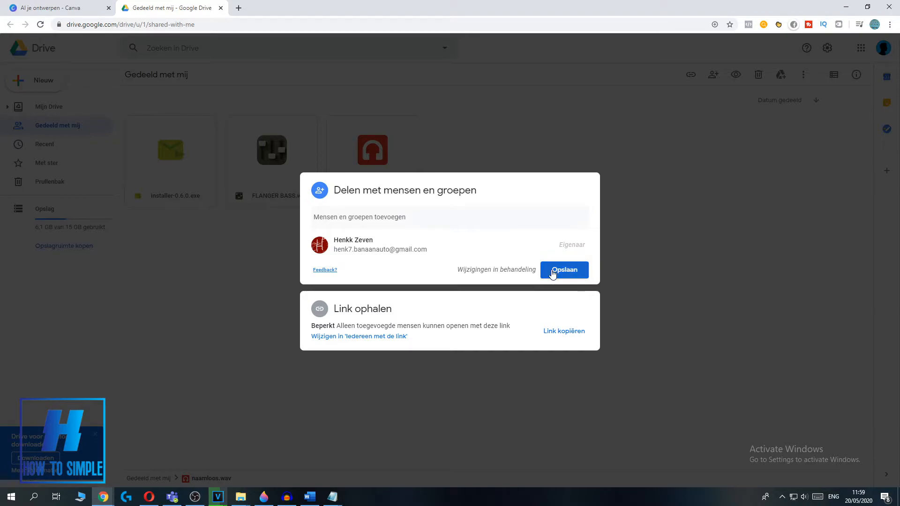
{"action": "left_click", "coordinate": [563, 270]}
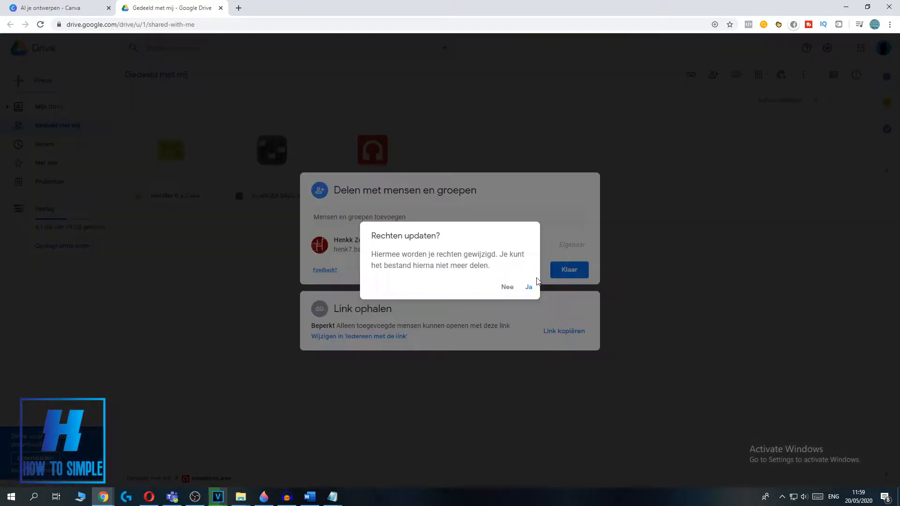